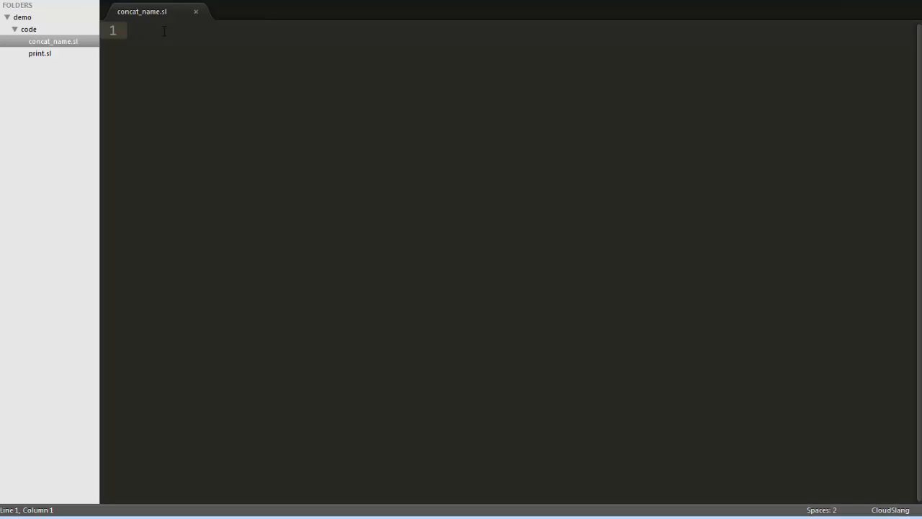
Set the file's namespace to demo.code and remove the commented imports line.
text(namespace: file namespace)
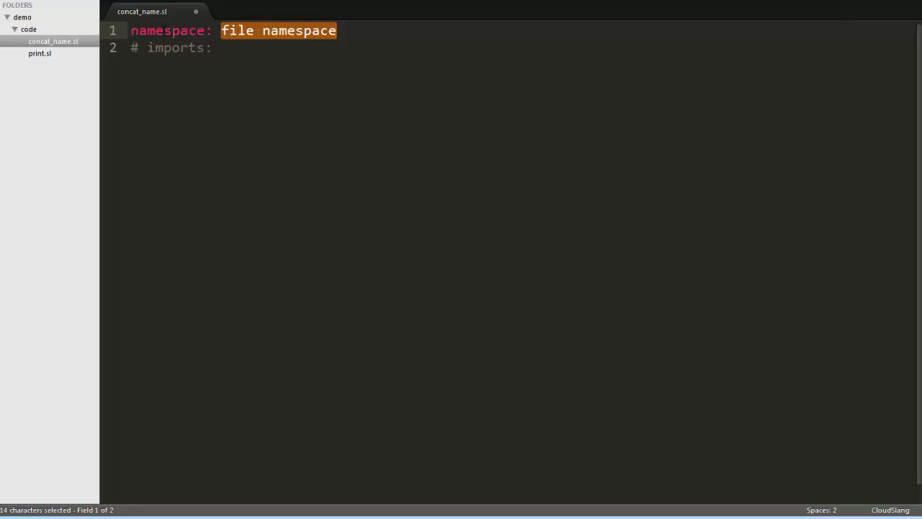
text(demo.)
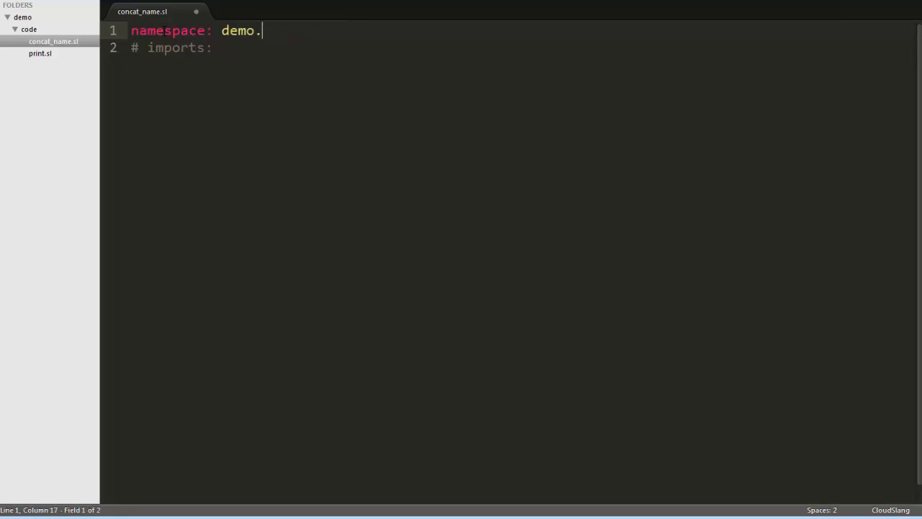
text(code)
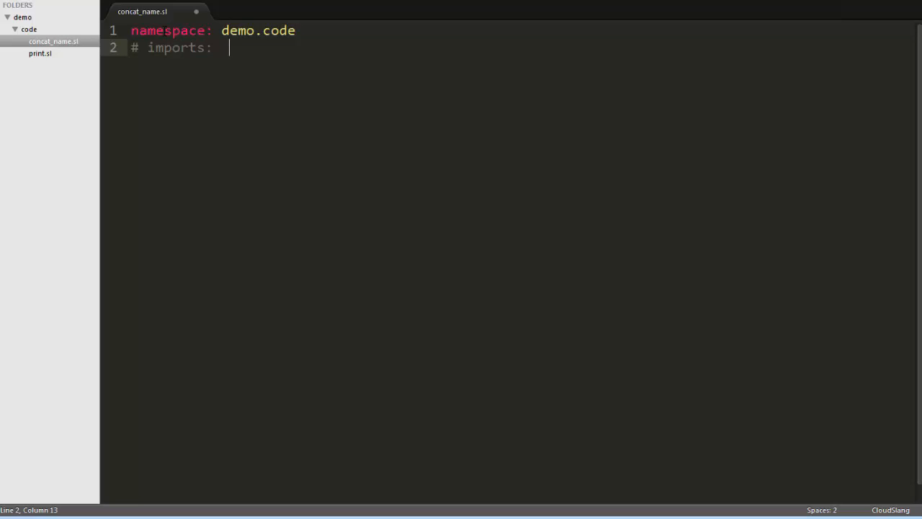
key(ctrl+shift+k)
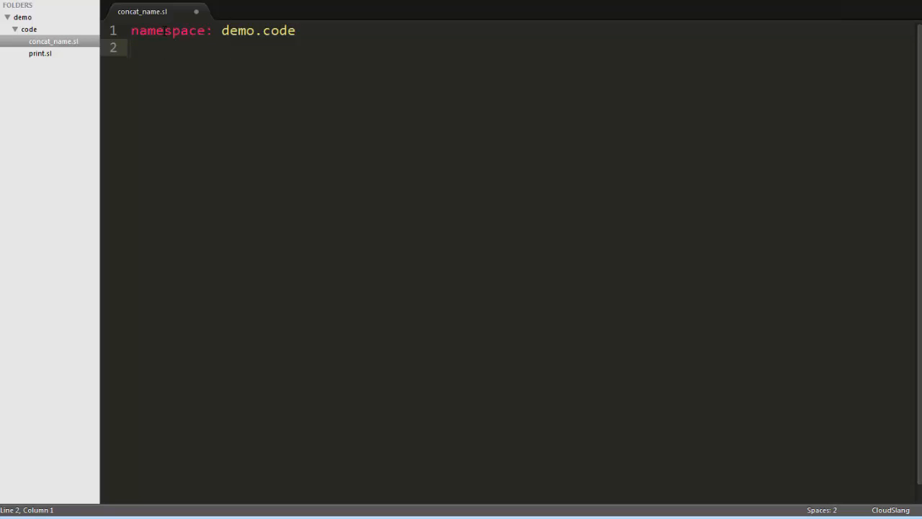
Define operation concat_name with inputs str1 and str2 and an empty action section.
text(o)
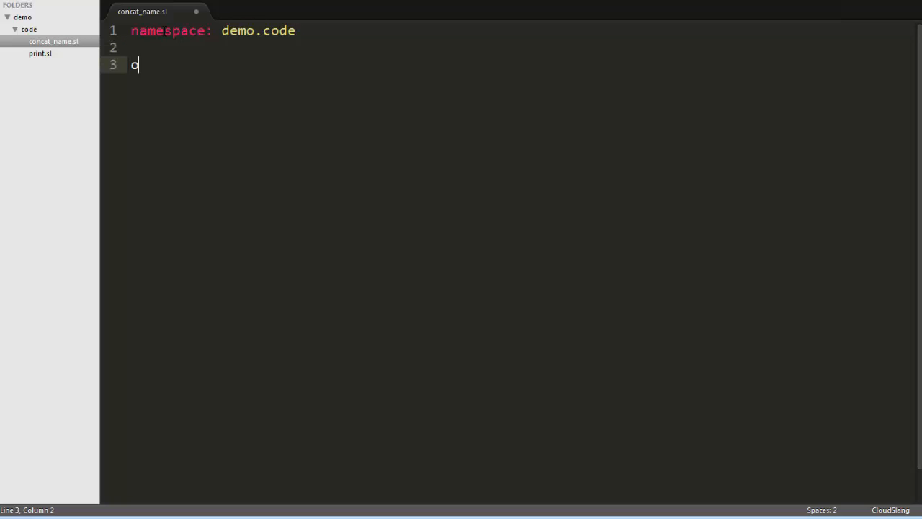
text(peration:)
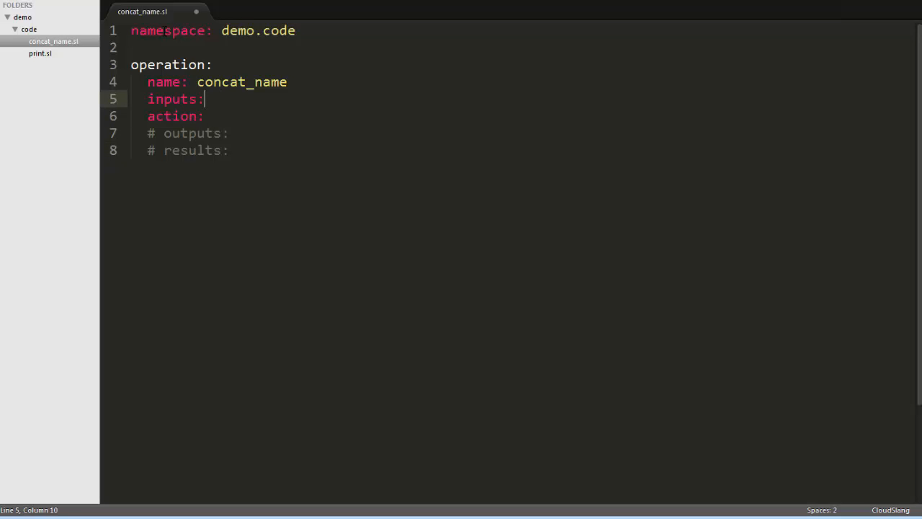
key(Enter)
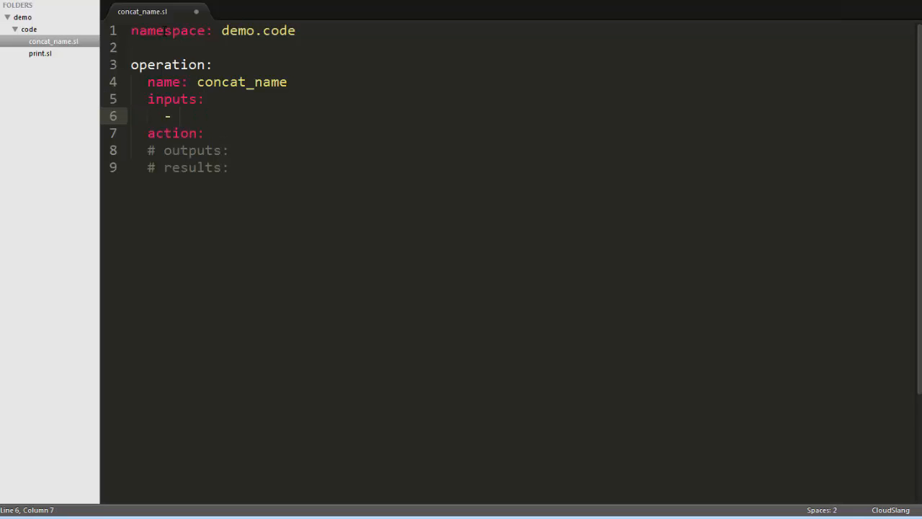
text(str1)
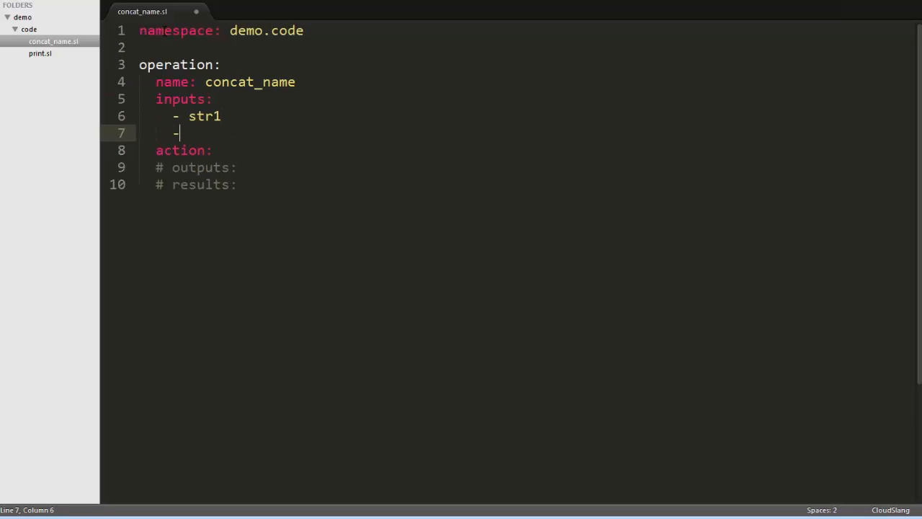
text(str2)
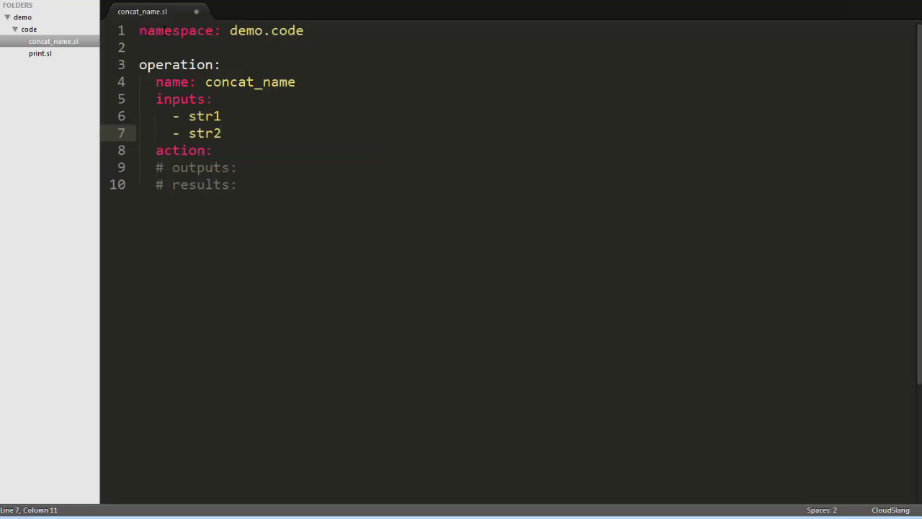
key(enter)
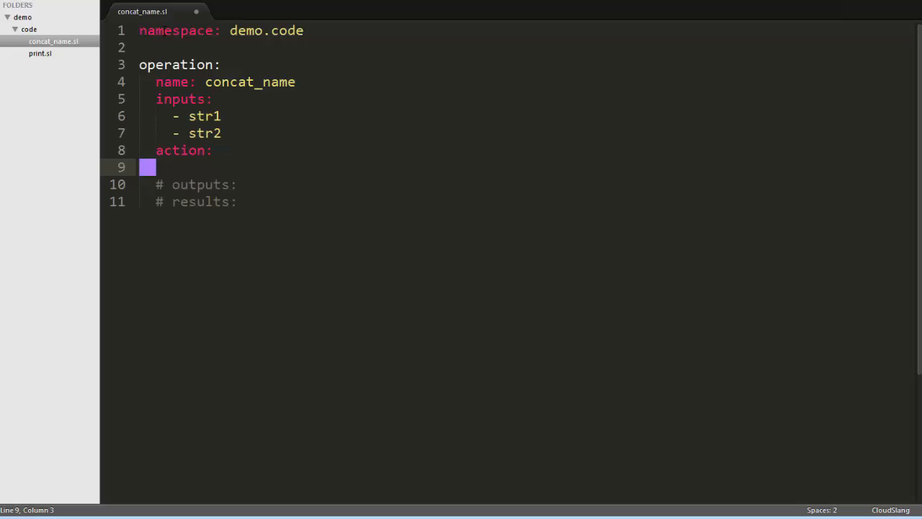
Add a python_script action setting joined = ''.join([str2, ', ', str1]).
text(python_script: |)
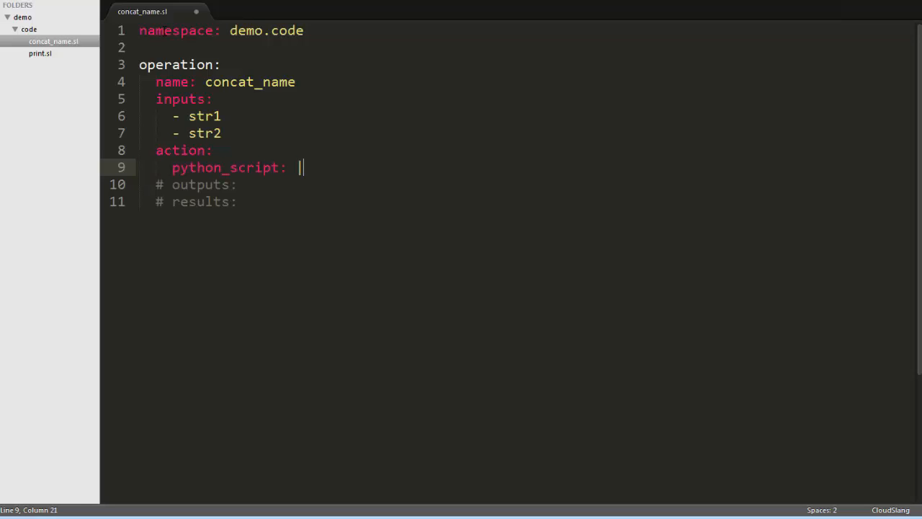
text(joined)
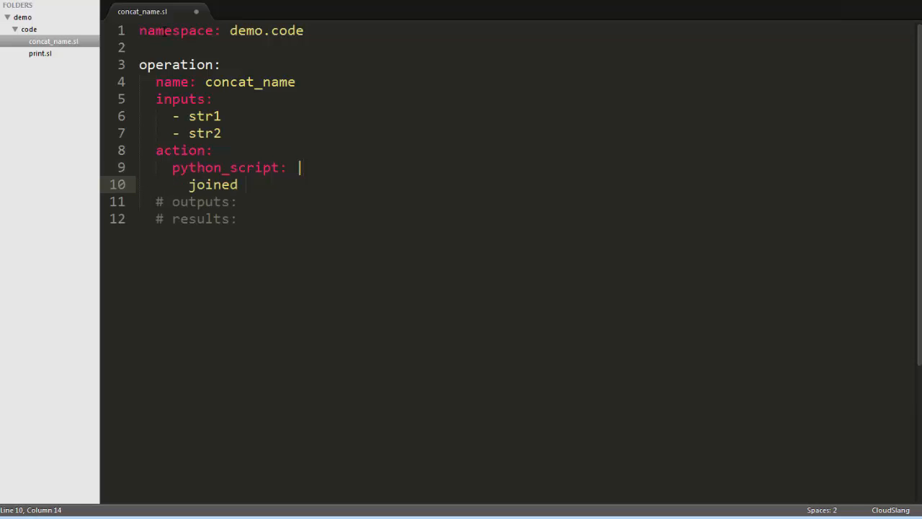
text(= '')
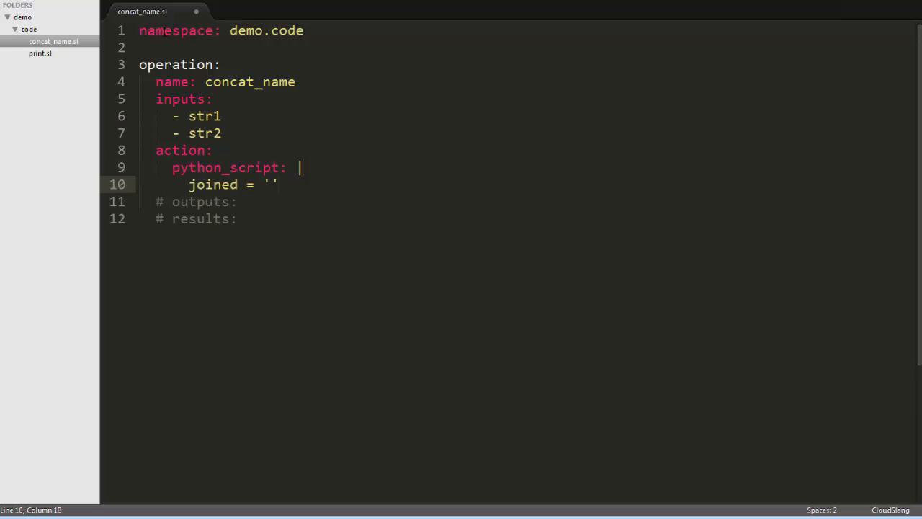
text(.join([str2,)
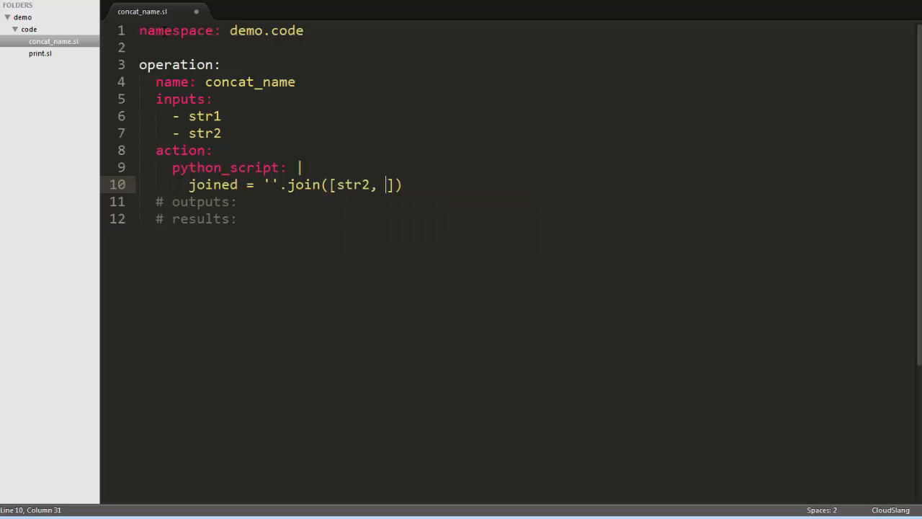
text(, ', str1)
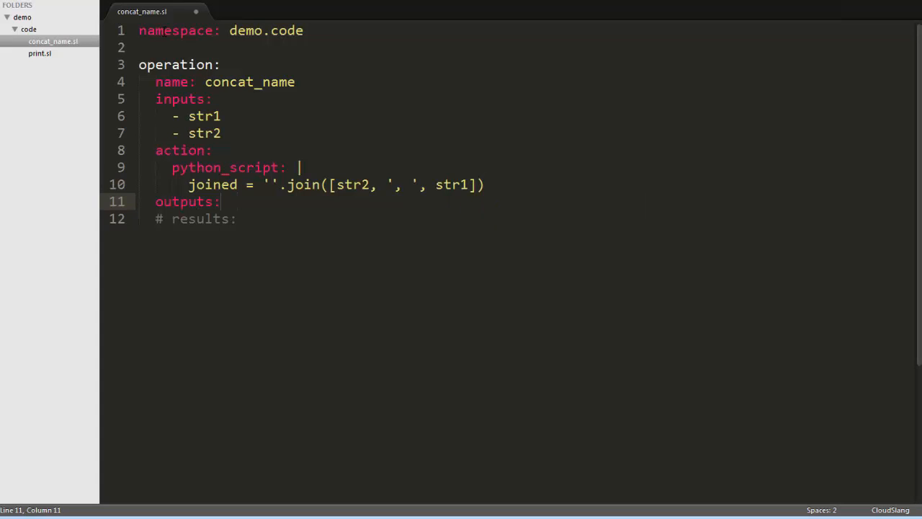
List joined under outputs, tidy the trailing lines, and save concat_name.sl.
key(enter)
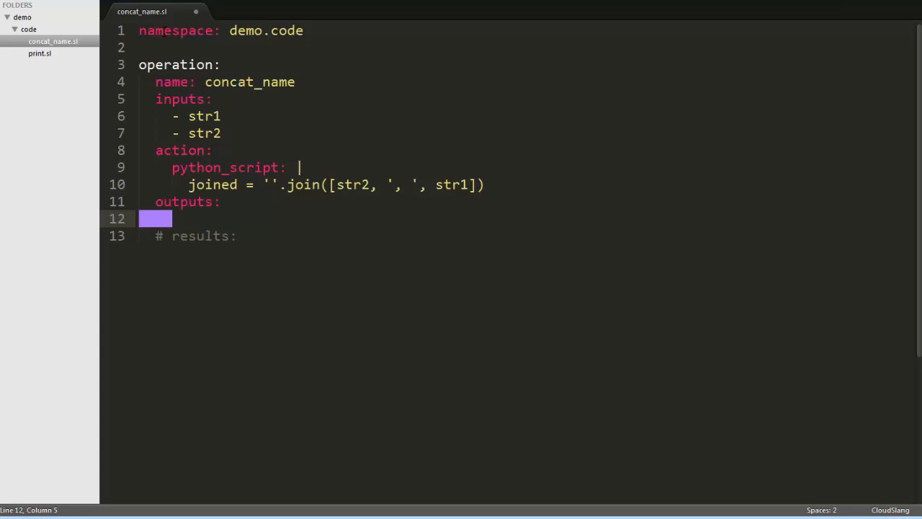
text(- joined)
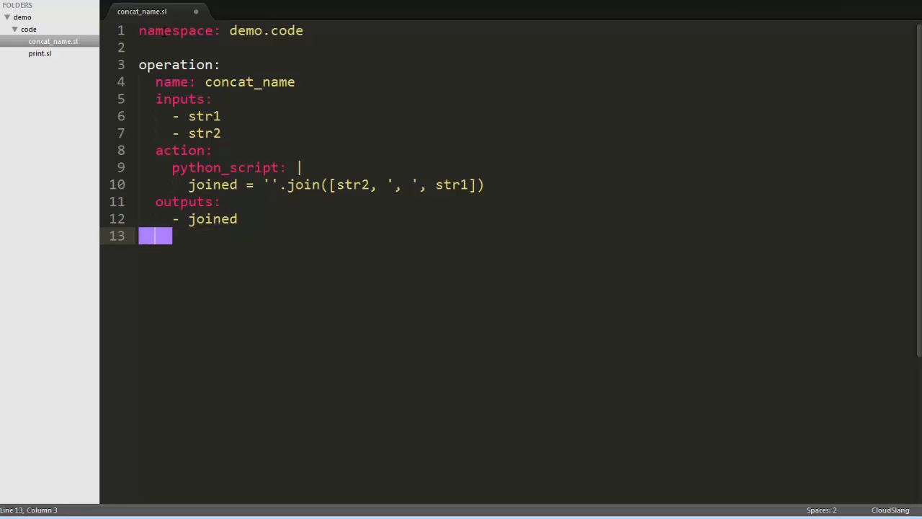
key(Backspace)
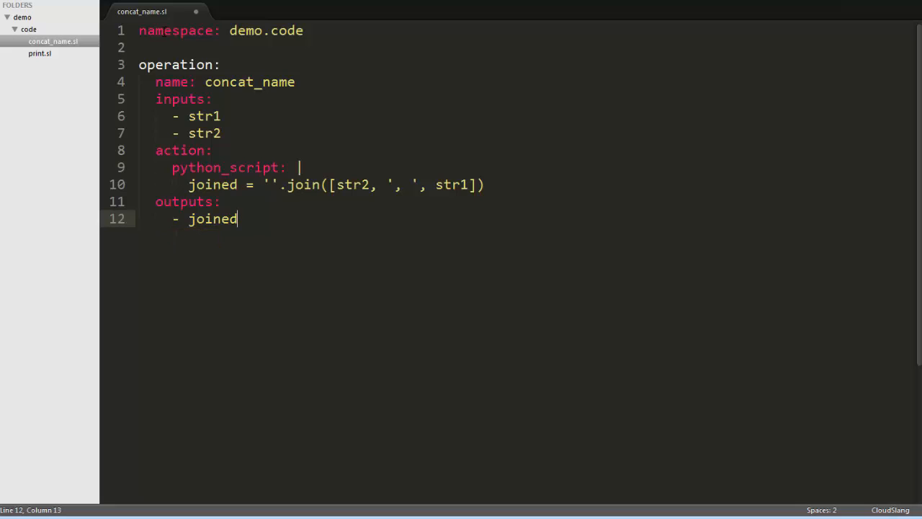
key(ctrl+s)
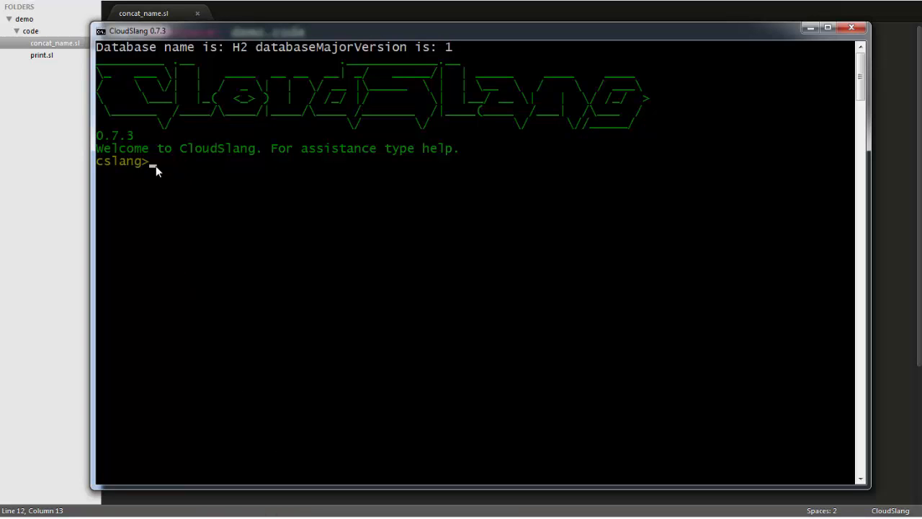
Run concat_name.sl in the cslang prompt with str1=Jane and str2=Doe.
text(run --f C:/demo/code/concat_name.sl --i str1=Jane,str2=Doe)
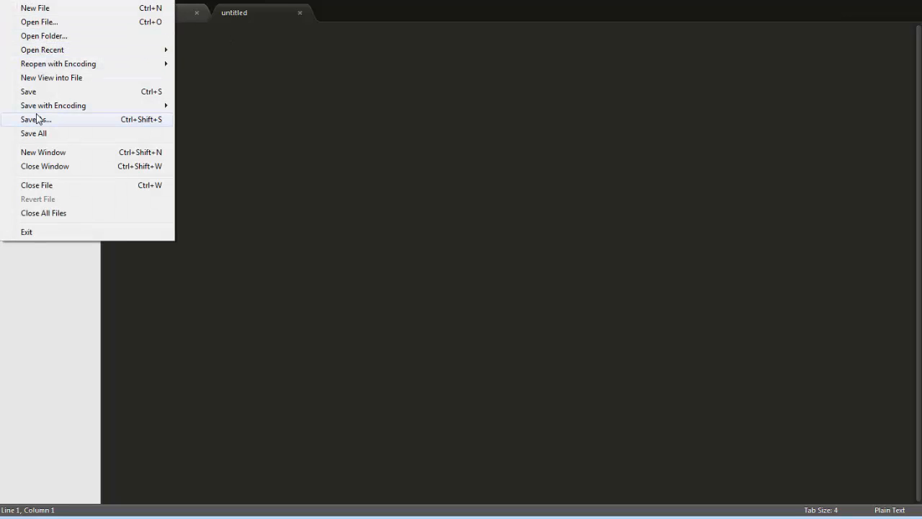
Save the new empty file as first_flow.sl in the code folder and start editing it.
click(35, 120)
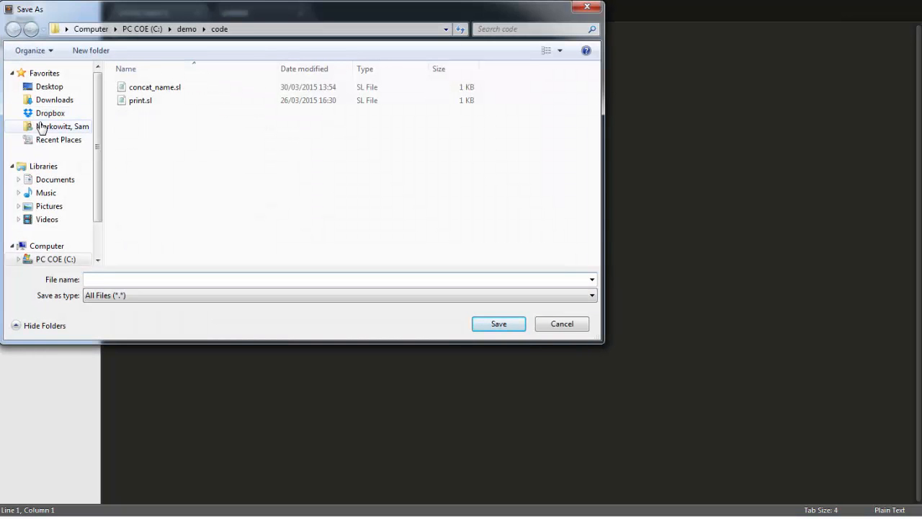
text(first_flow)
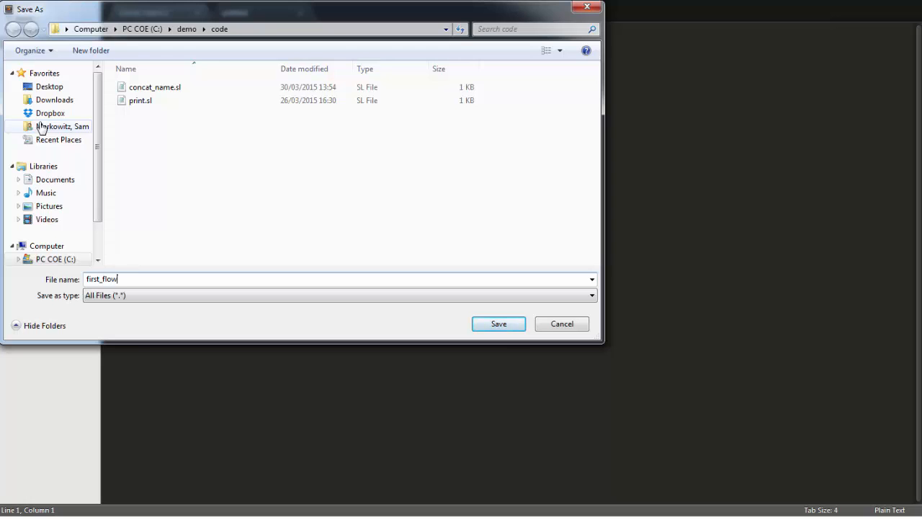
click(498, 324)
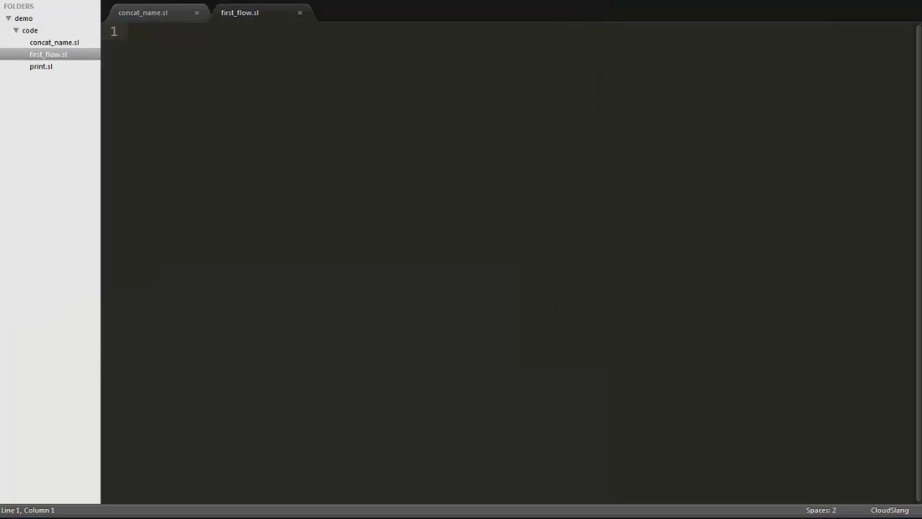
click(143, 12)
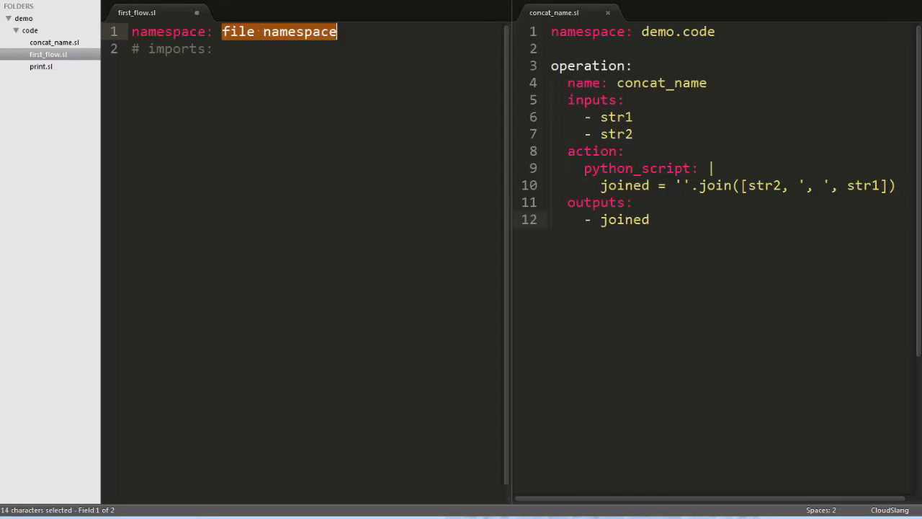
Set namespace demo.code and import ops as demo.code in first_flow.sl.
text(demo)
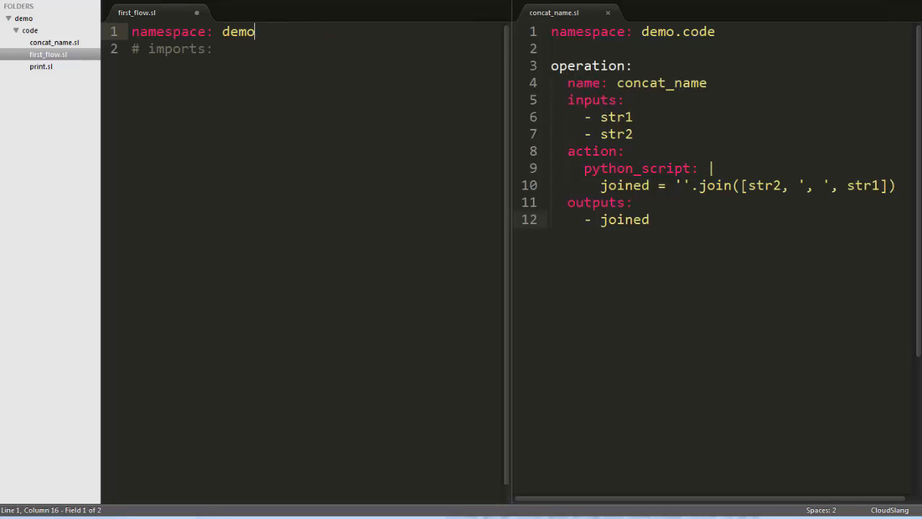
text(.code)
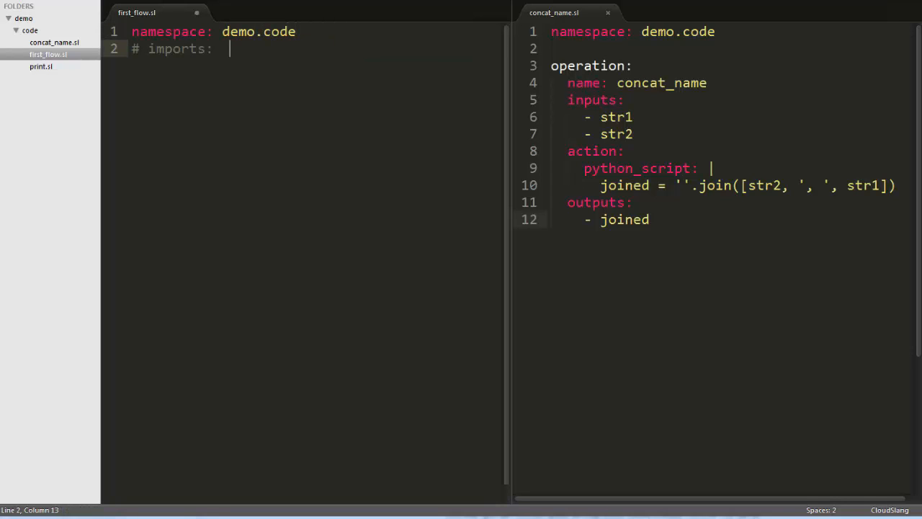
key(BackSpace)
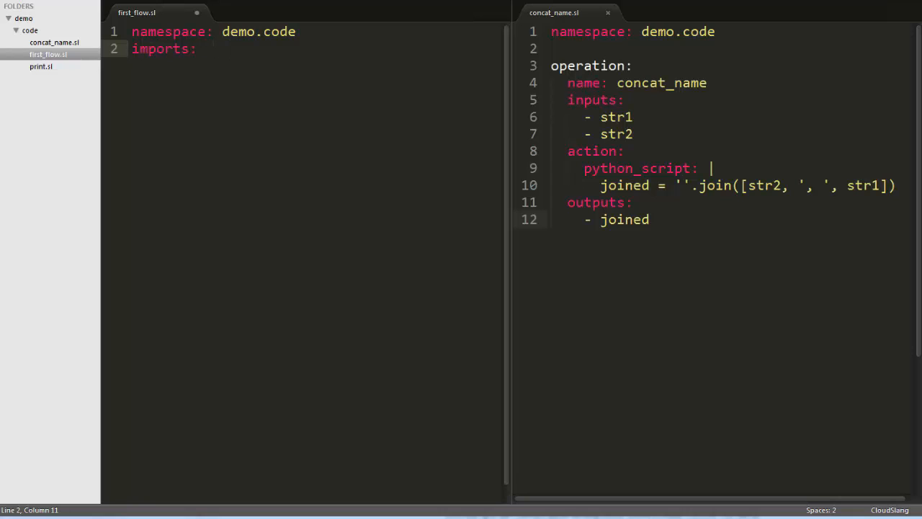
key(enter)
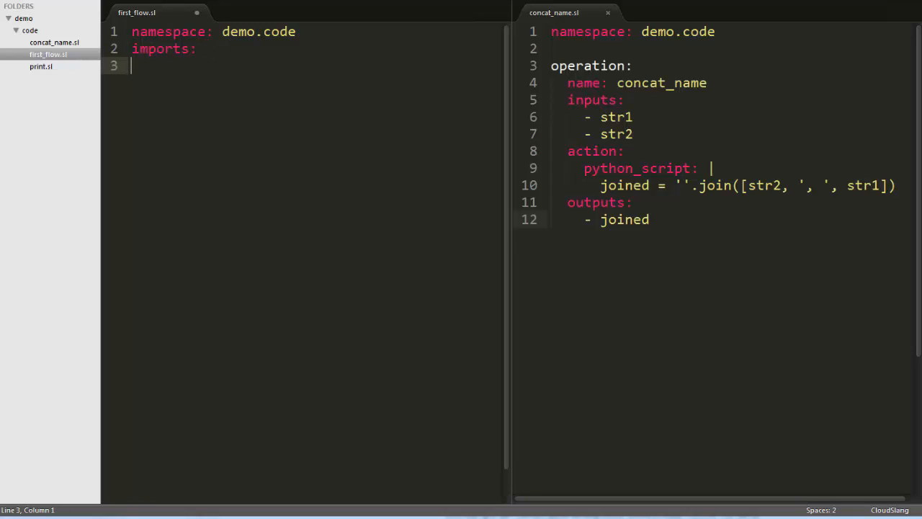
text(ops)
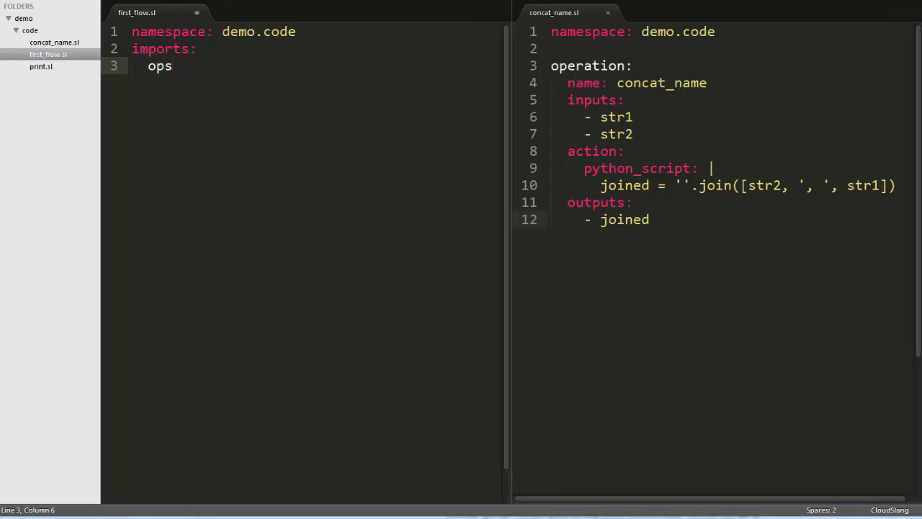
text(: demo.c)
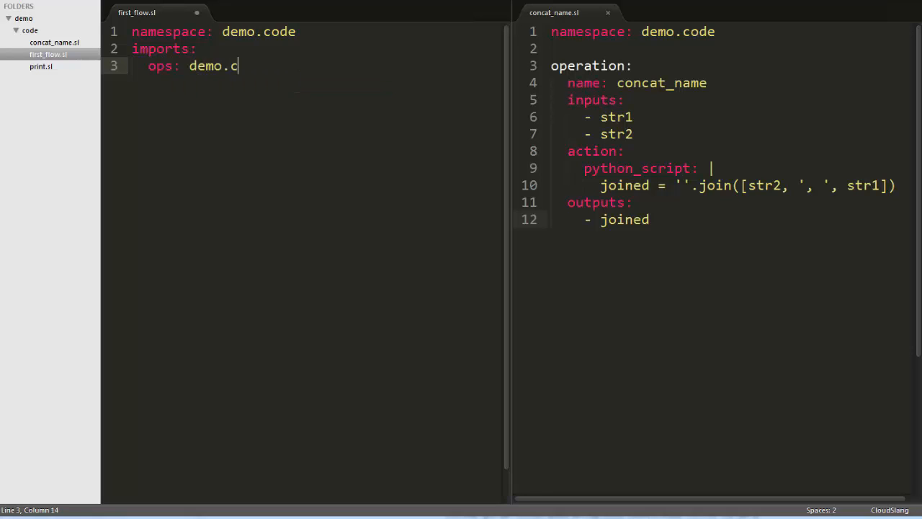
text(ode)
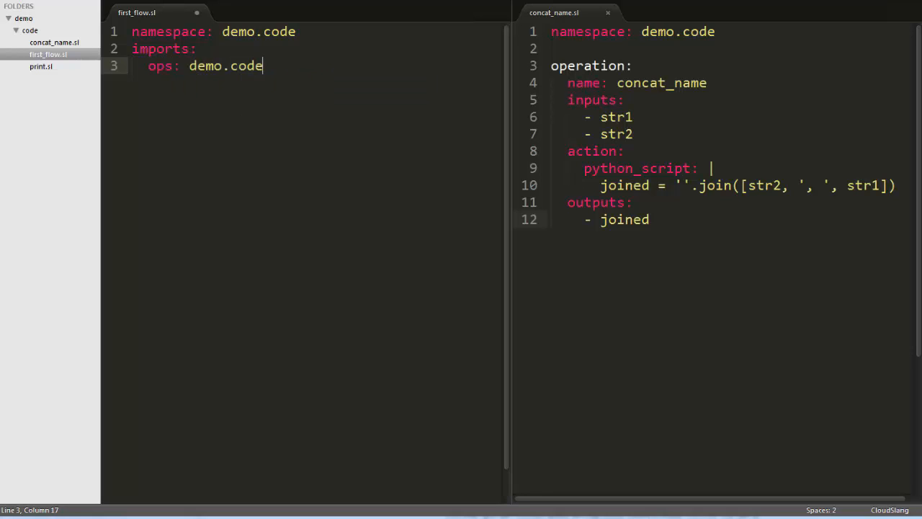
key(Enter)
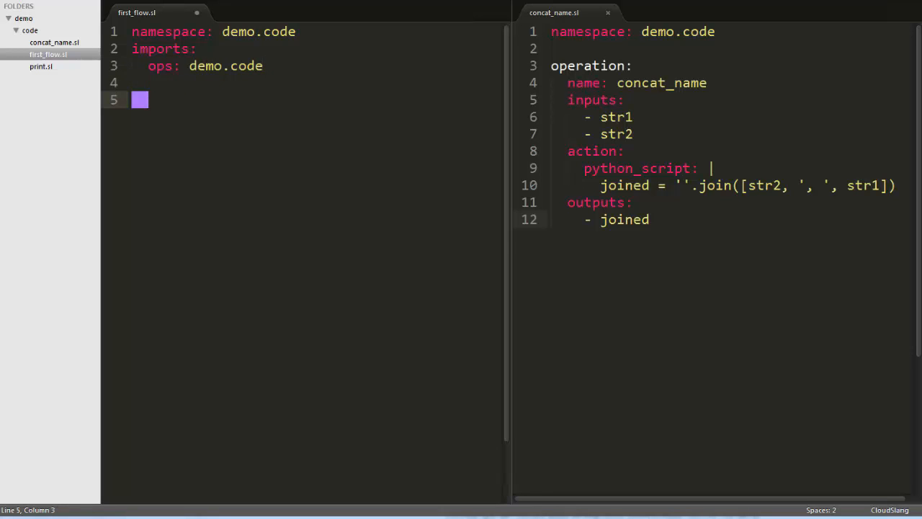
Define flow first_flow with inputs first and last and an empty workflow section.
text(fl)
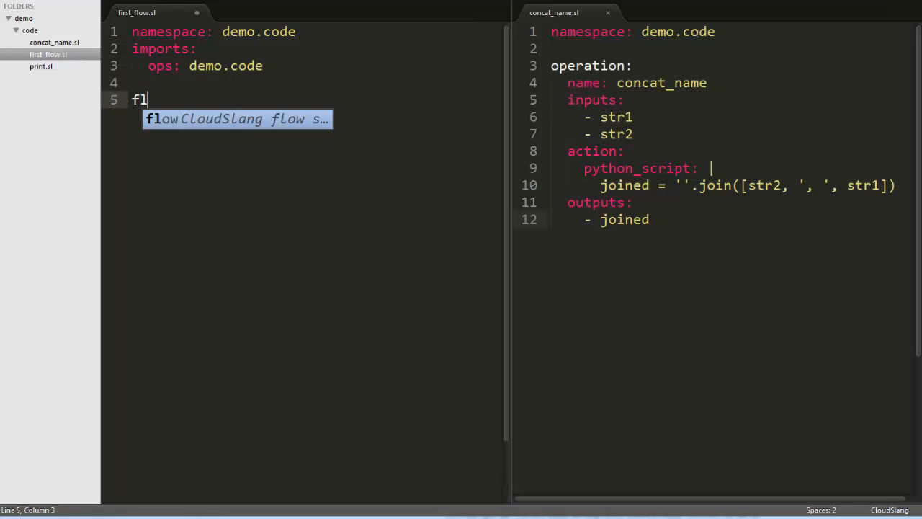
key(Tab)
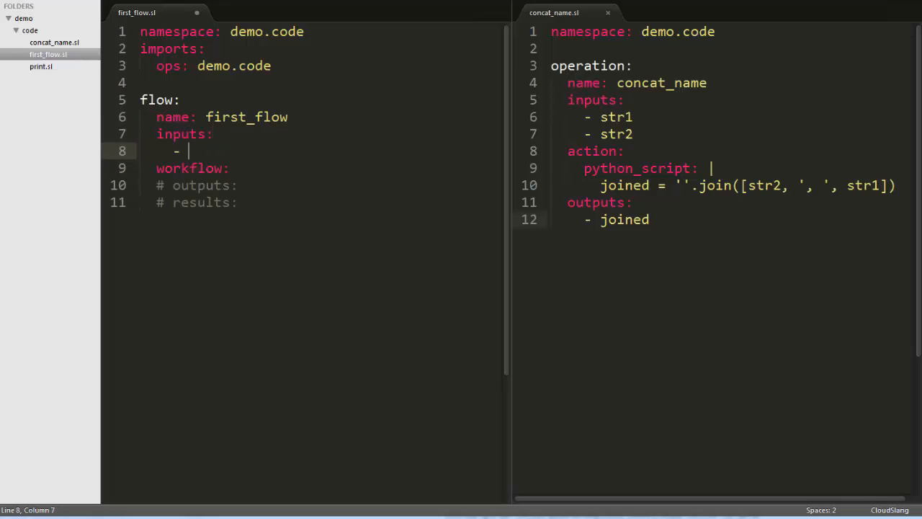
text(first)
text(- last)
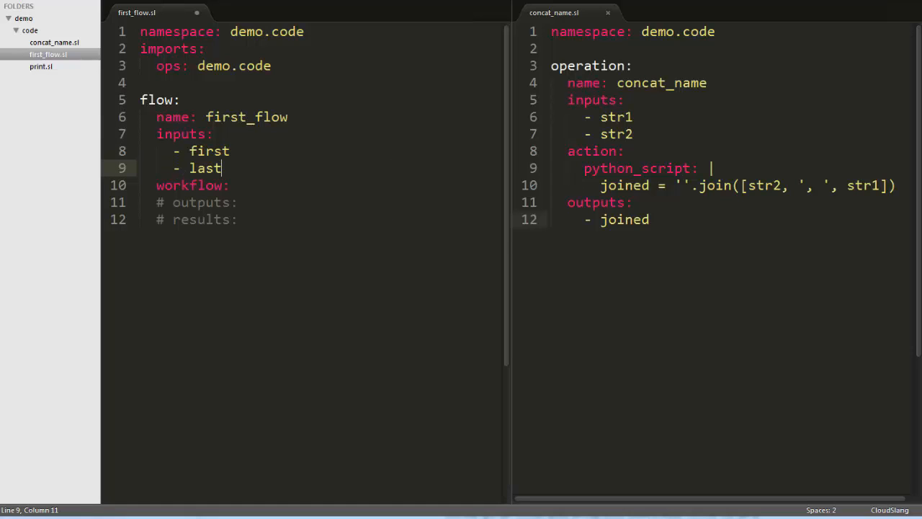
key(enter)
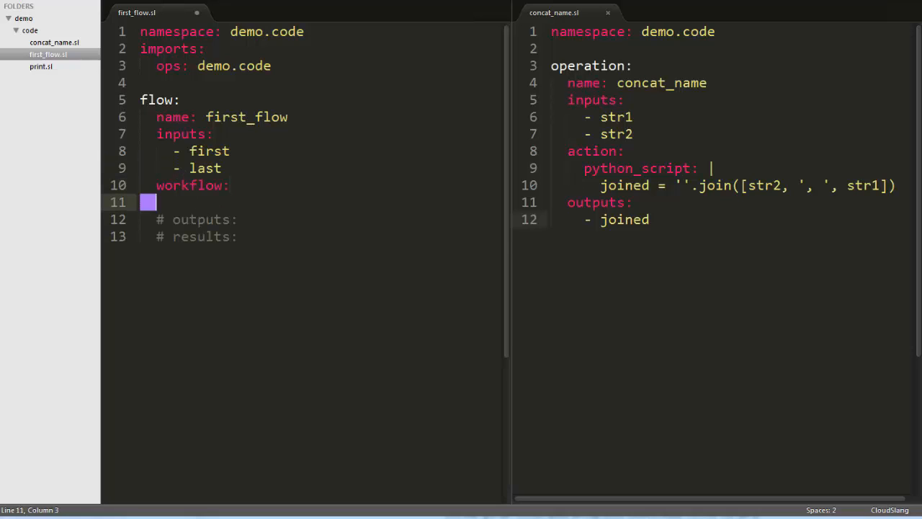
text(ta)
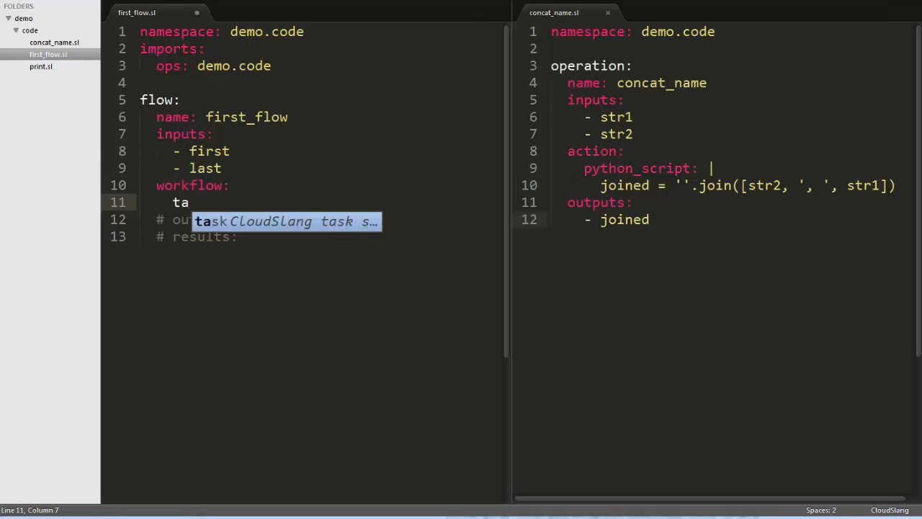
Add task concat doing ops.concat_name with str1: first and str2: last.
key(Tab)
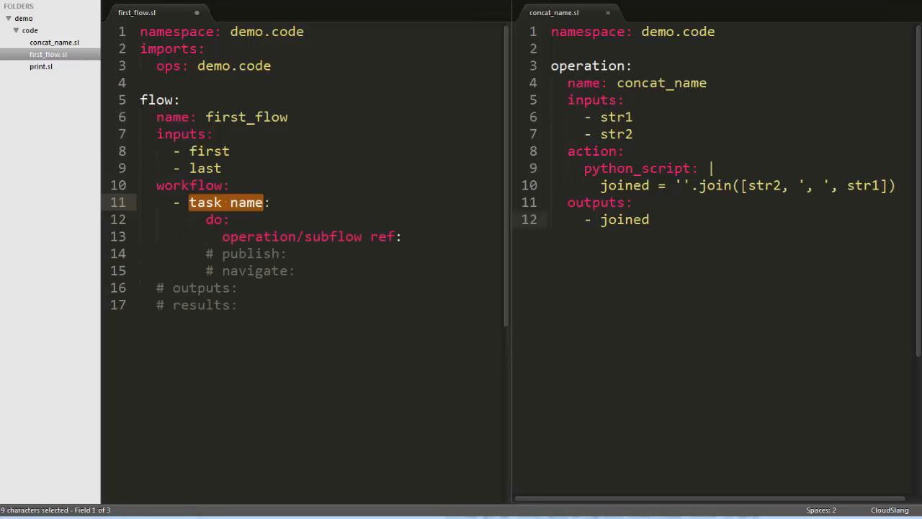
text(concat:)
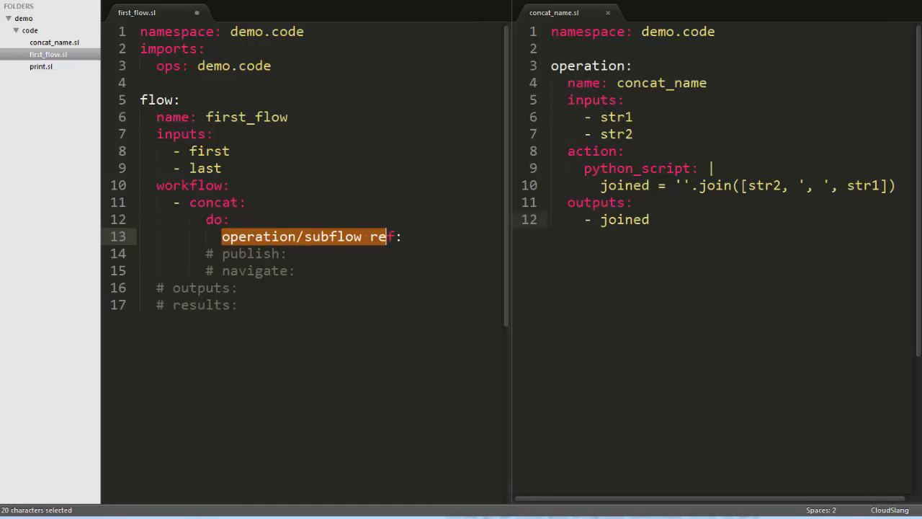
text(ops:)
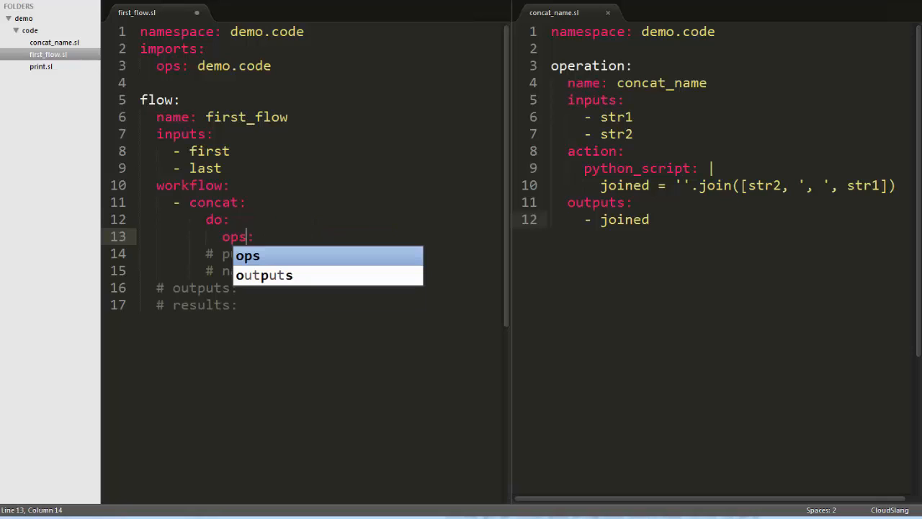
text(.concat_name)
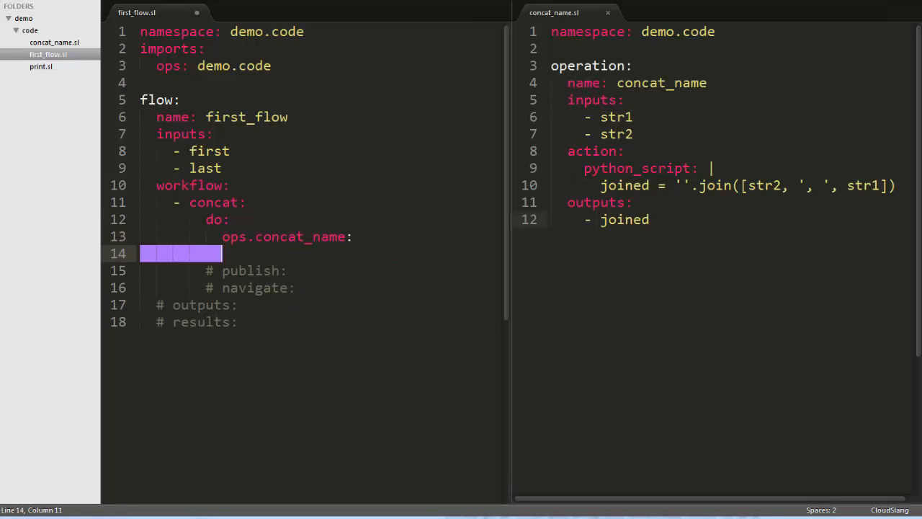
text(- str1: first)
text(- str2:)
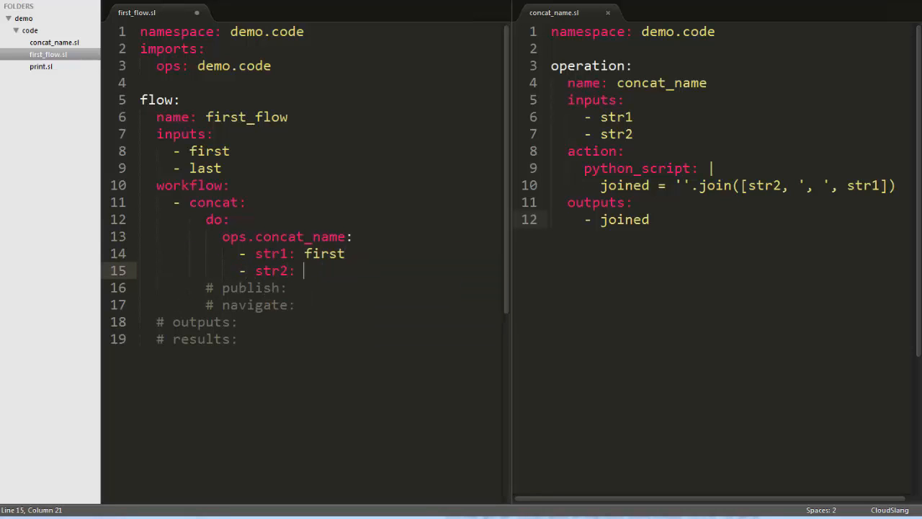
text(last)
text(-)
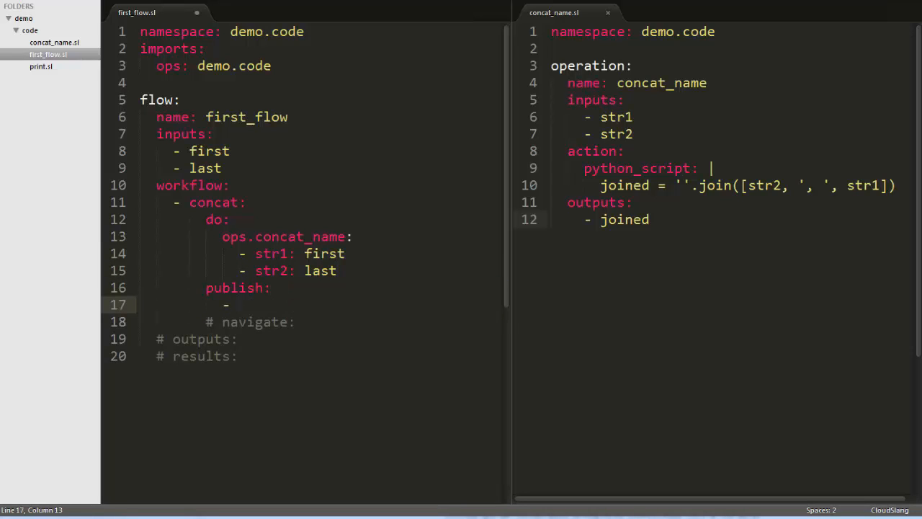
Publish full_name from joined and delete the commented navigate line.
text(full_name: j)
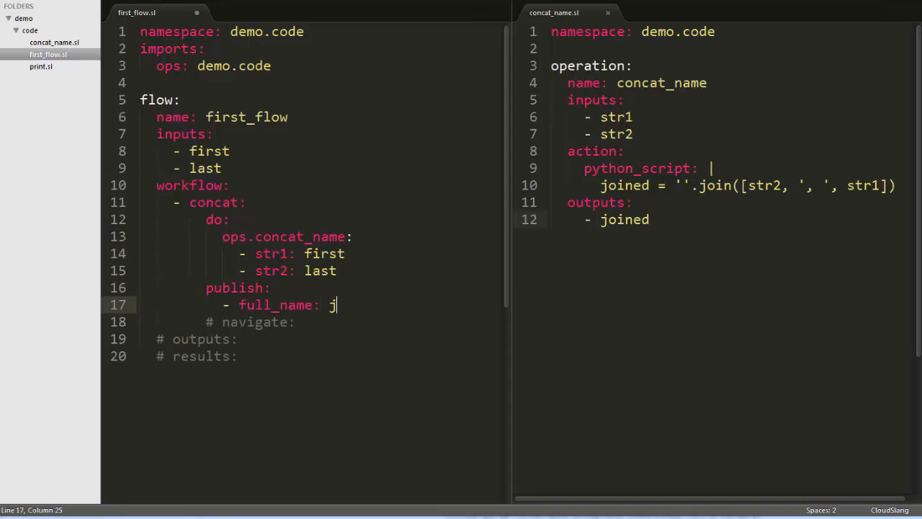
text(oined)
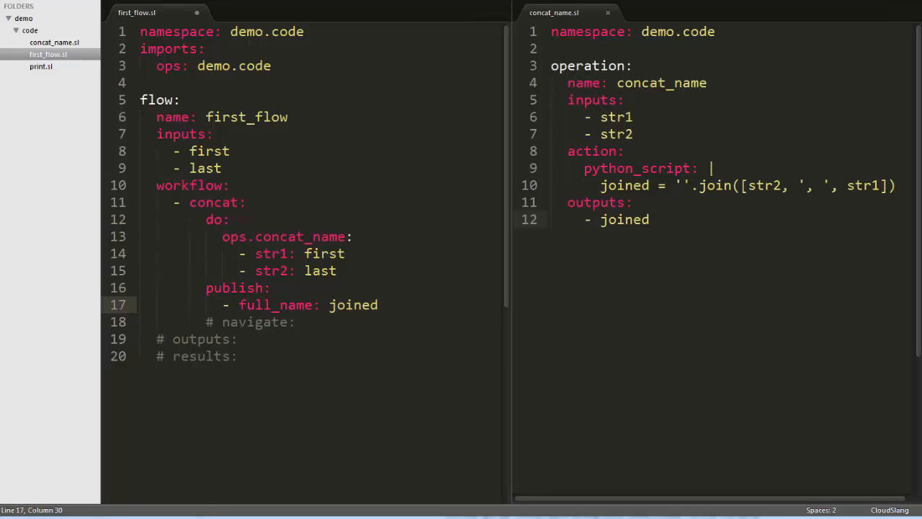
click(379, 304)
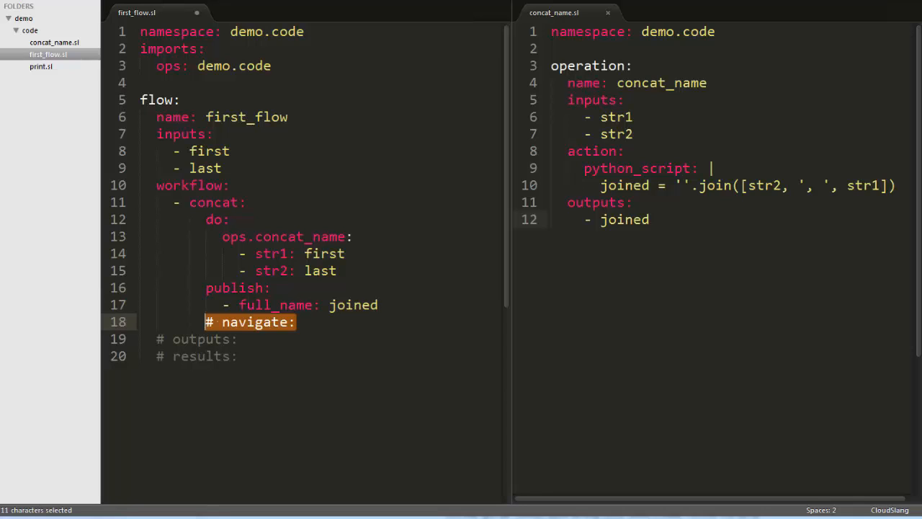
key(Delete)
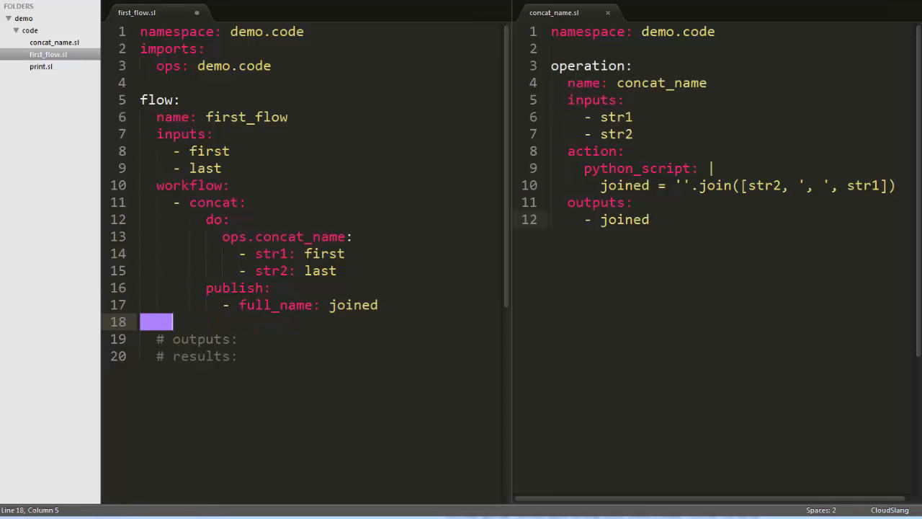
text(task name:)
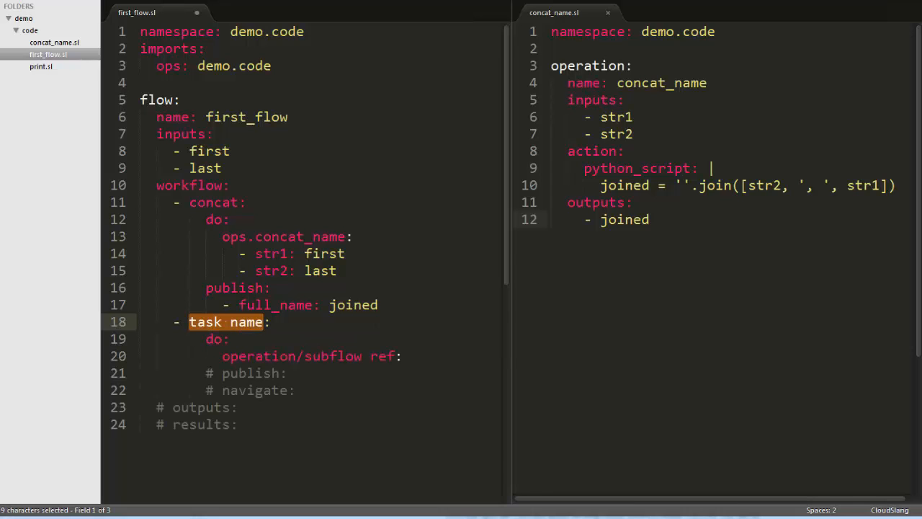
Add task printer doing ops.print with text: full_name and delete the leftover comments.
text(printer:)
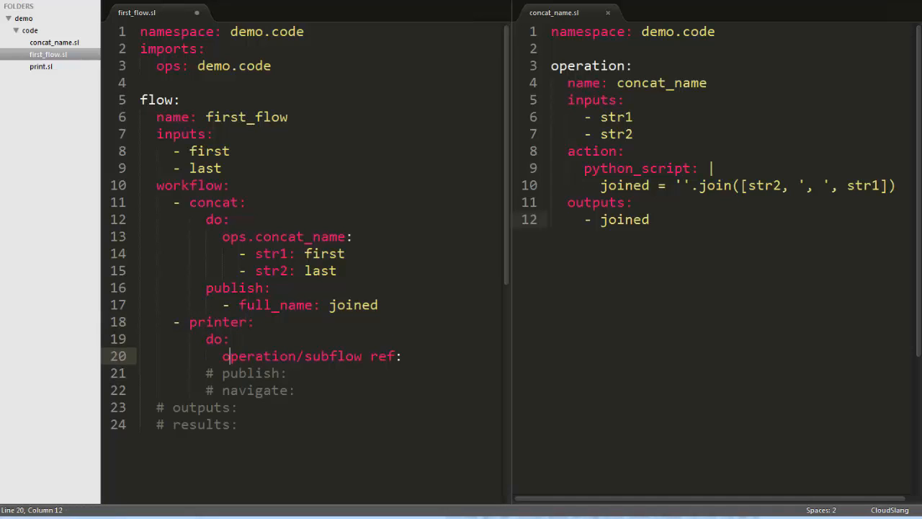
text(ops.:)
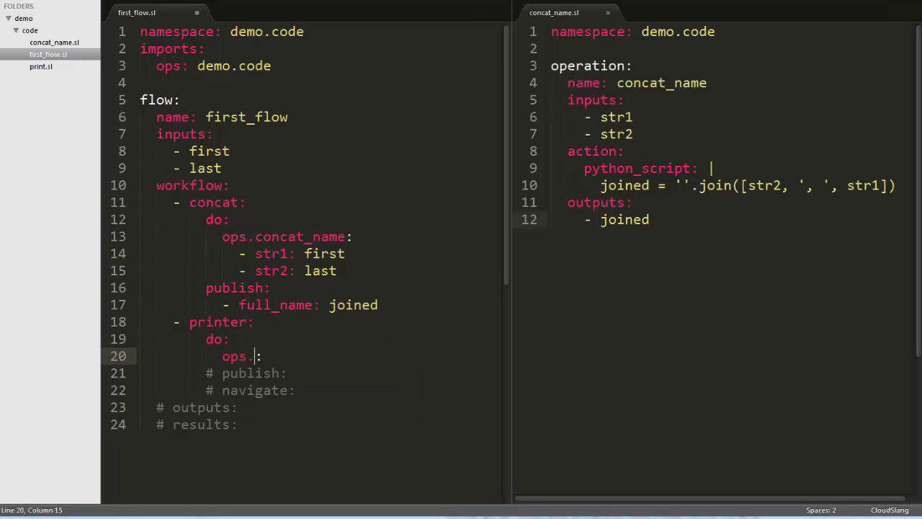
text(print)
text(-)
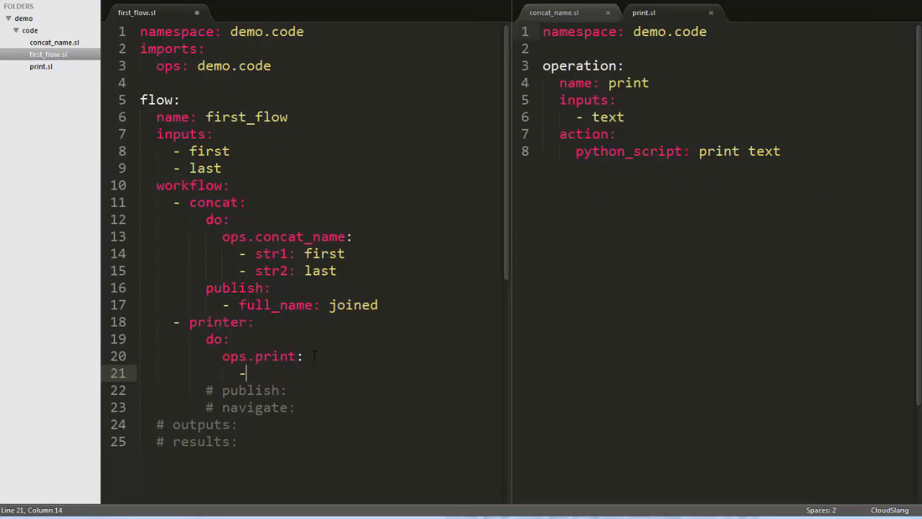
text(text)
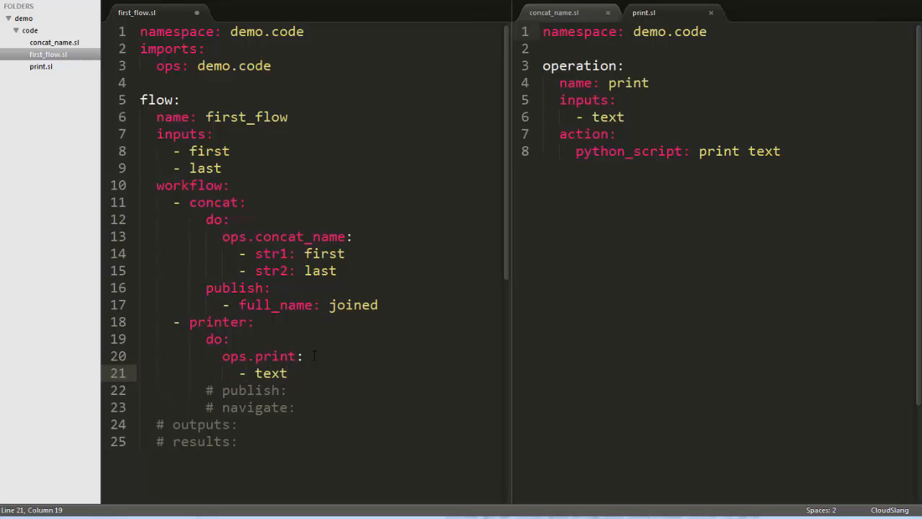
text(:)
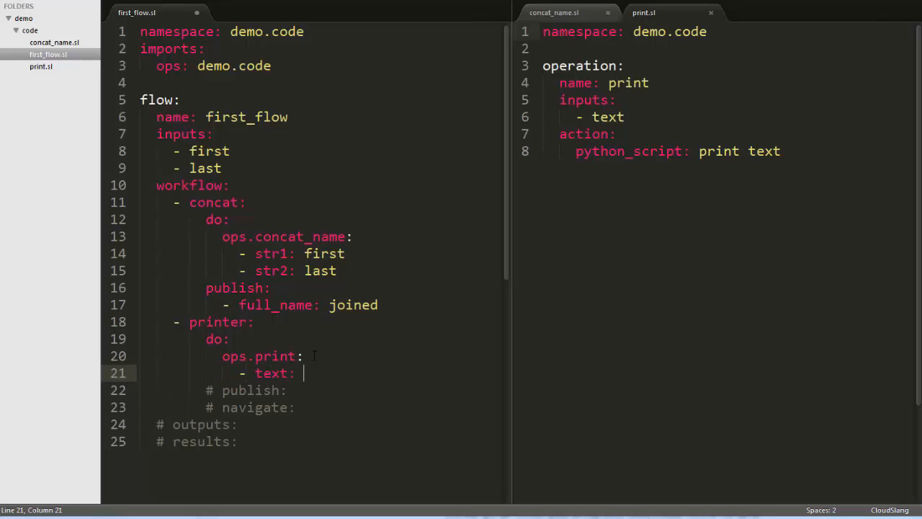
text(full_name)
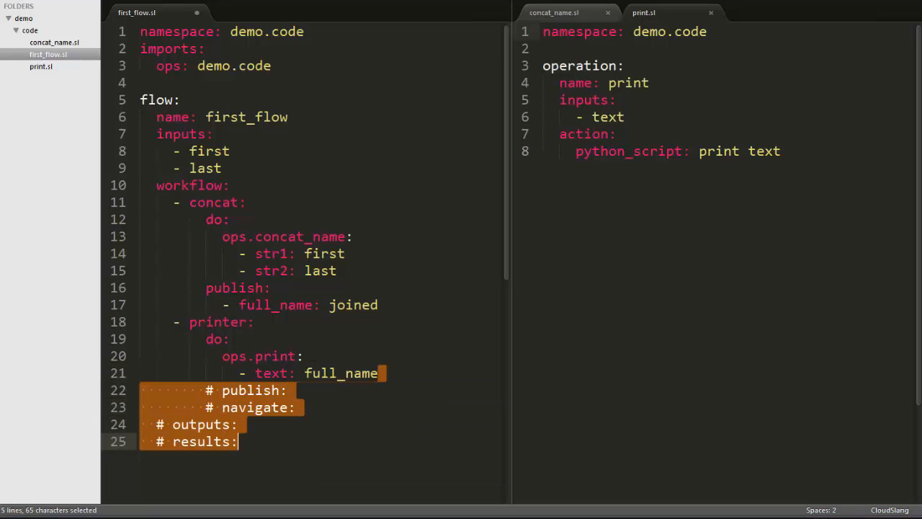
key(Delete)
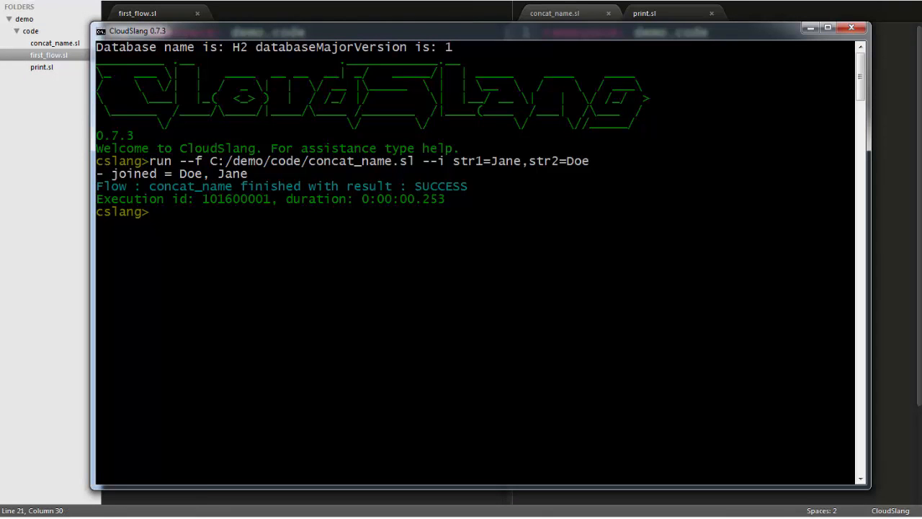
Run first_flow.sl in the cslang prompt with first=Jane and last=Doe, printing Doe, Jane.
text(run --f C:/demo/code/first_flow.sl --i first=Jane,last=Doe)
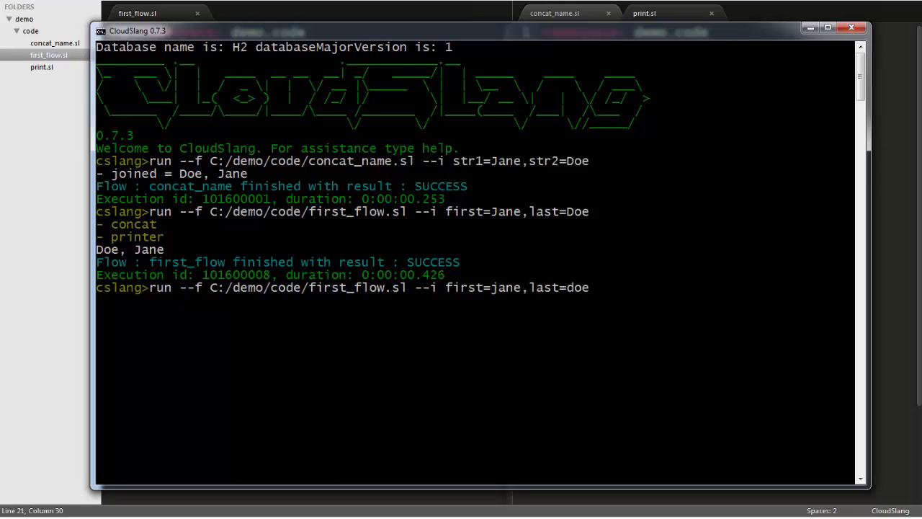
key(enter)
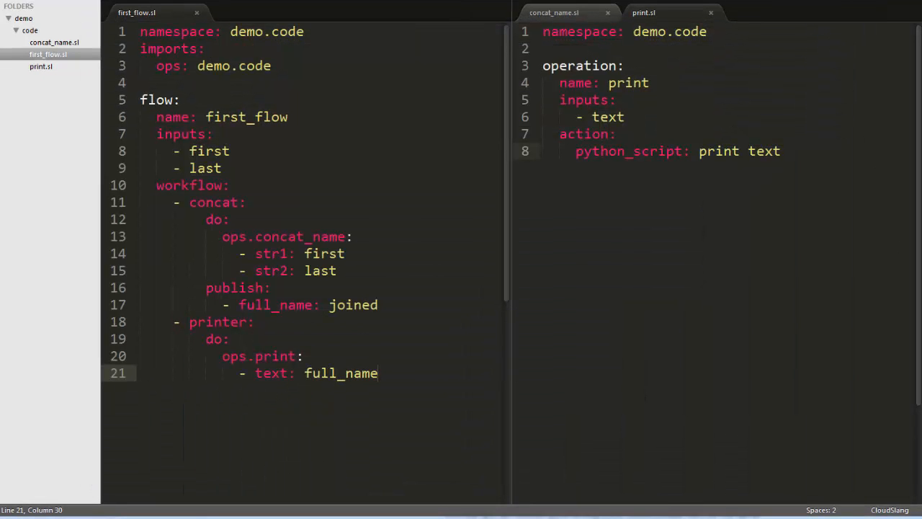
Change the printer text to full_name.title() and save the flow file.
text(.title)
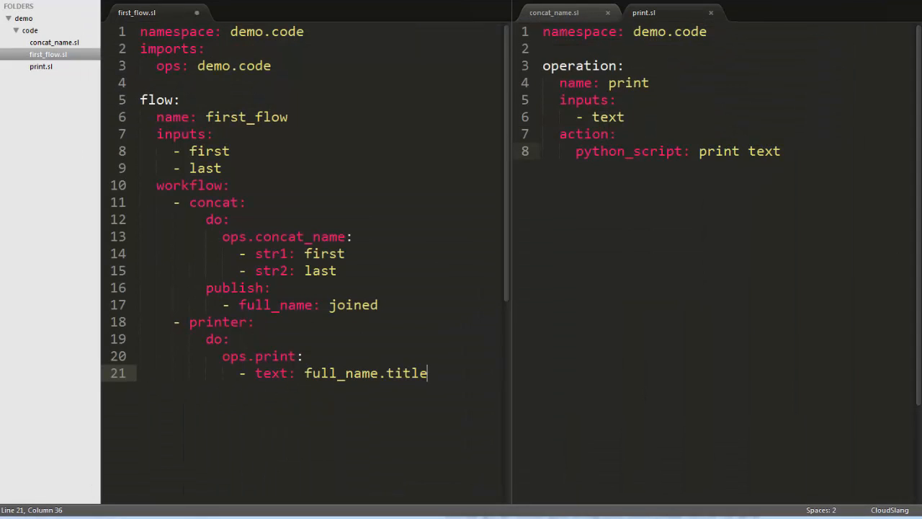
text(())
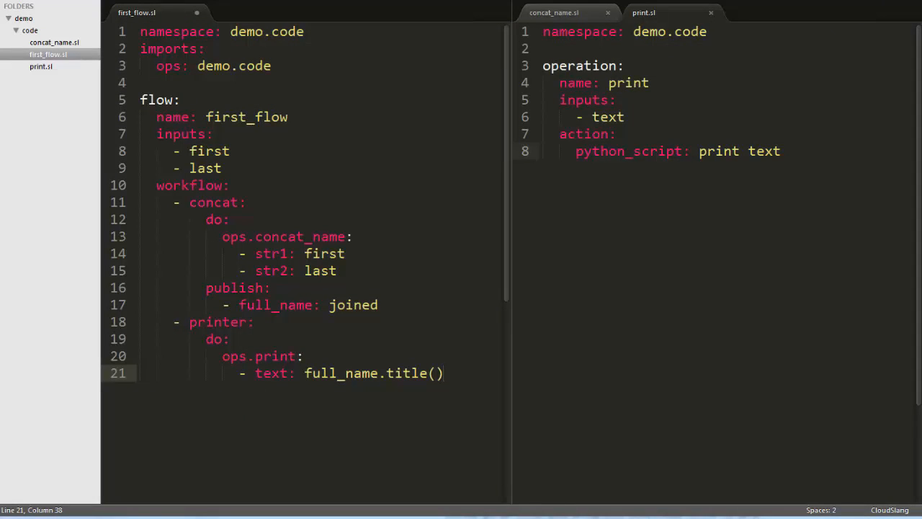
key(ctrl+s)
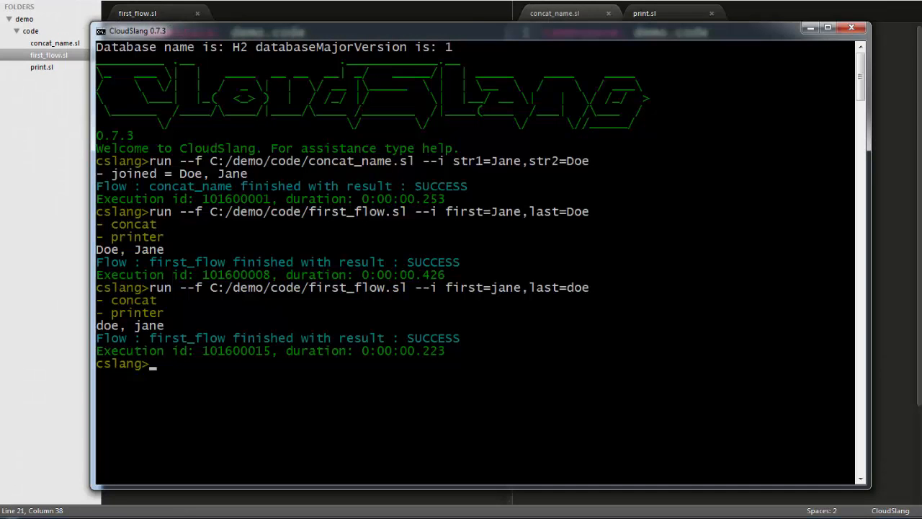
Run first_flow.sl in the CloudSlang CLI with inputs first=jane,last=doe.
text(run --f C:/demo/code/first_flow.sl --i first=jane,last=doe)
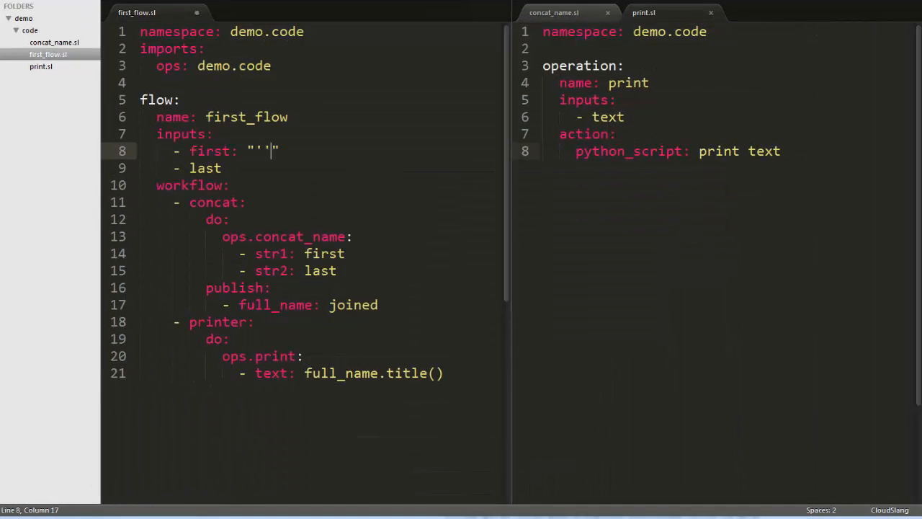
Give the flow's 'first' input the default value 'john'.
text(john)
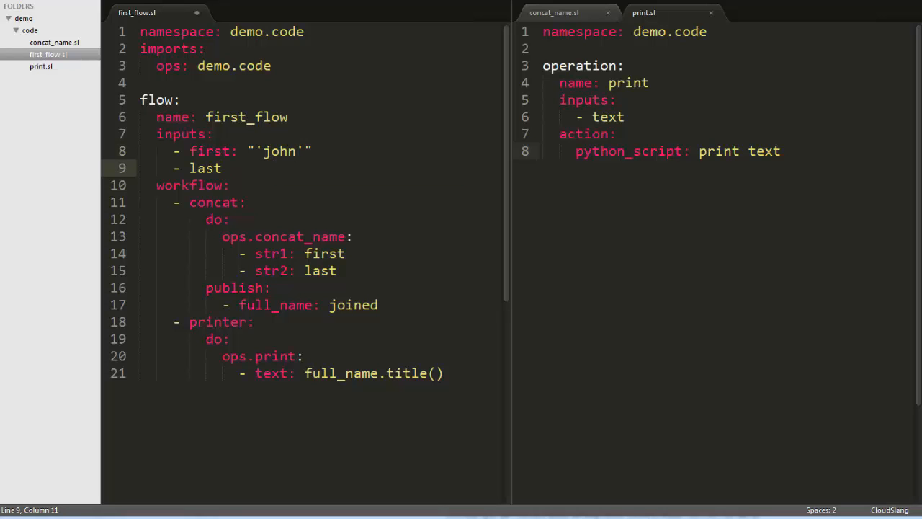